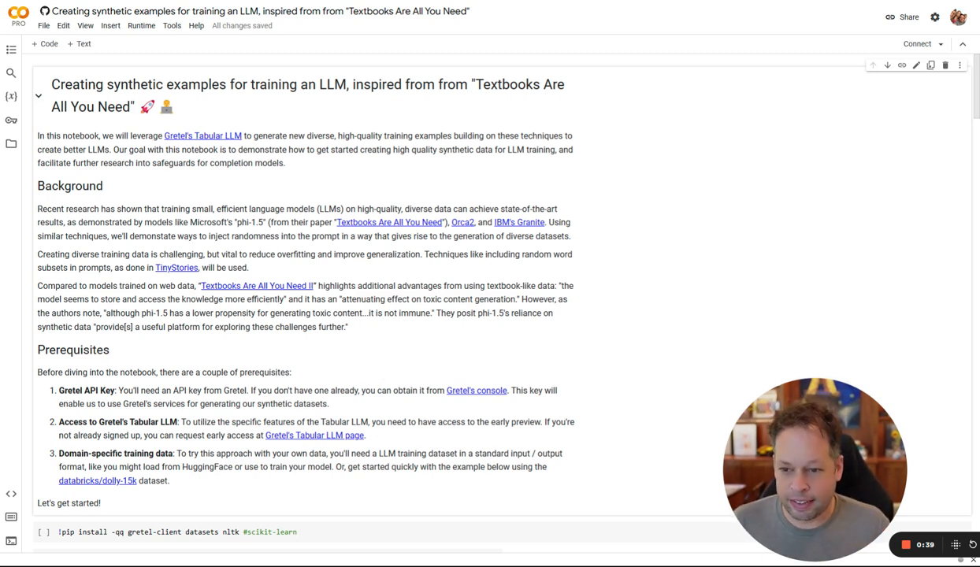
pyautogui.scroll(-3)
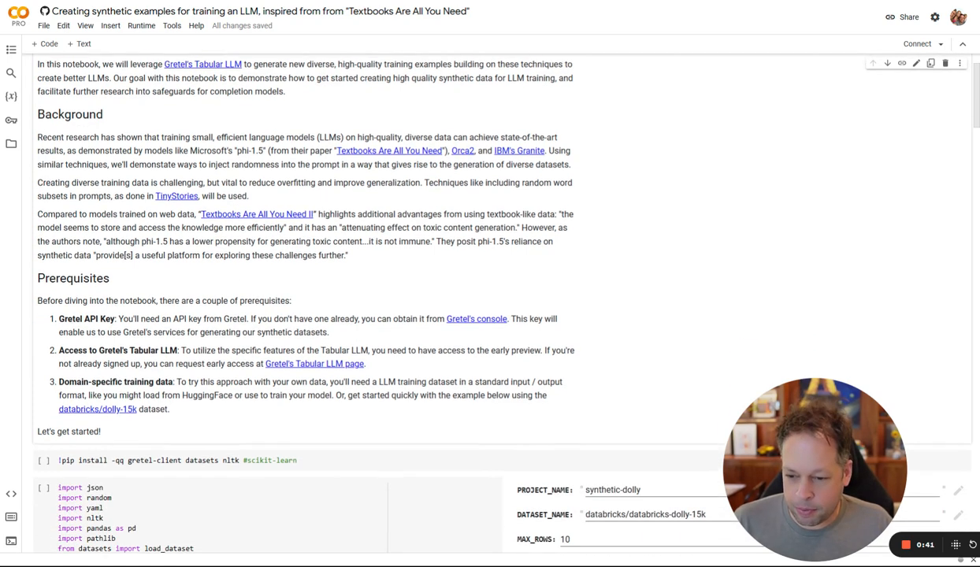
pyautogui.scroll(-3)
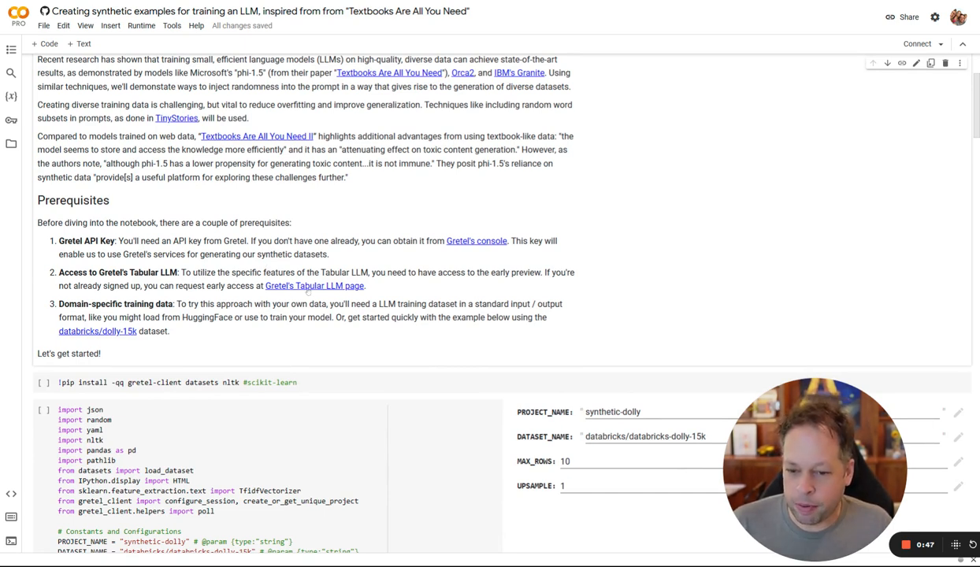
pyautogui.moveTo(427, 255)
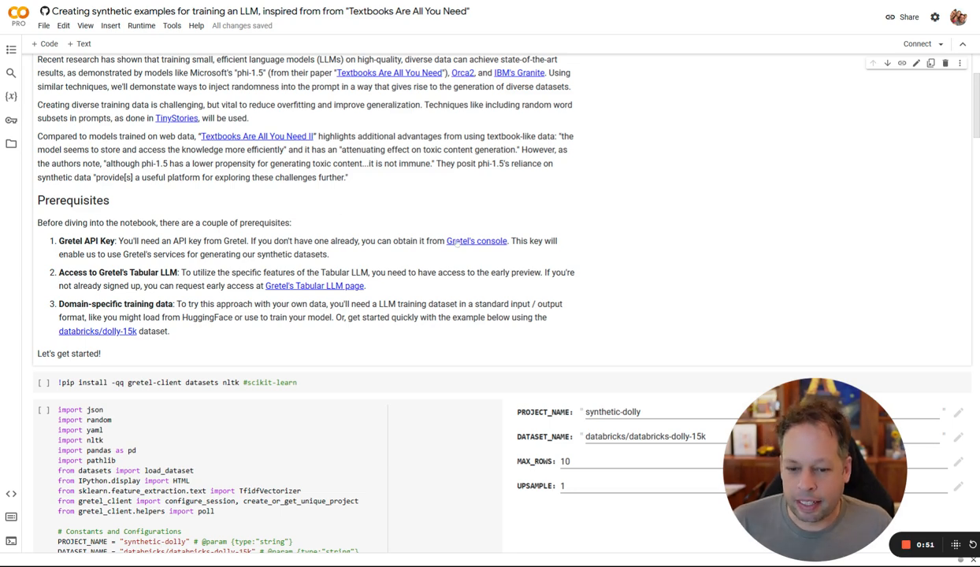
pyautogui.scroll(-3)
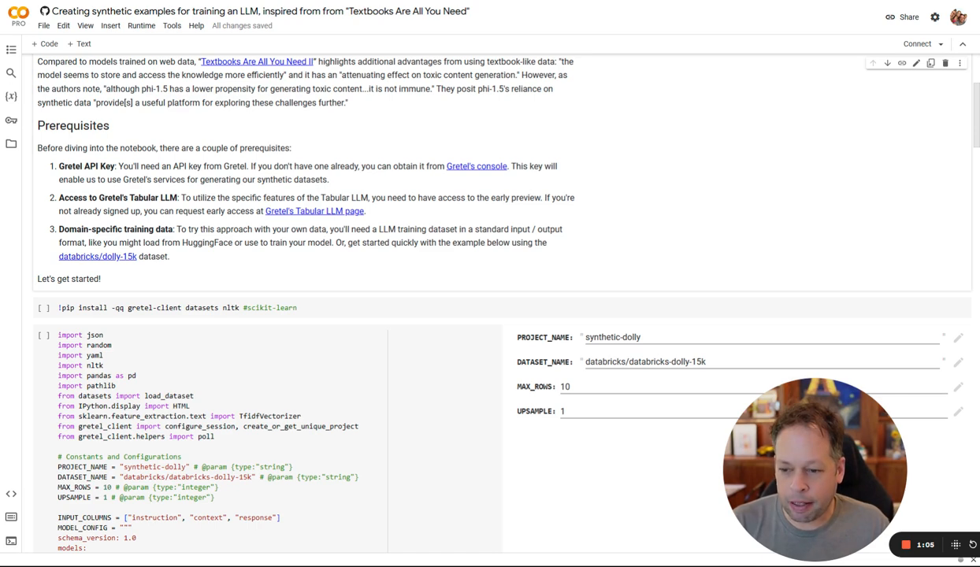
pyautogui.moveTo(410, 259)
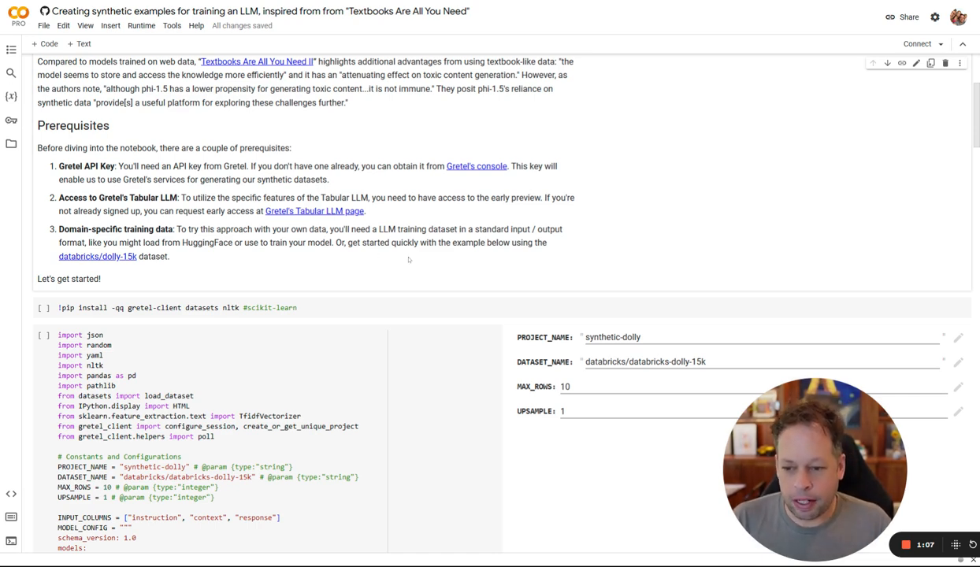
pyautogui.scroll(-3)
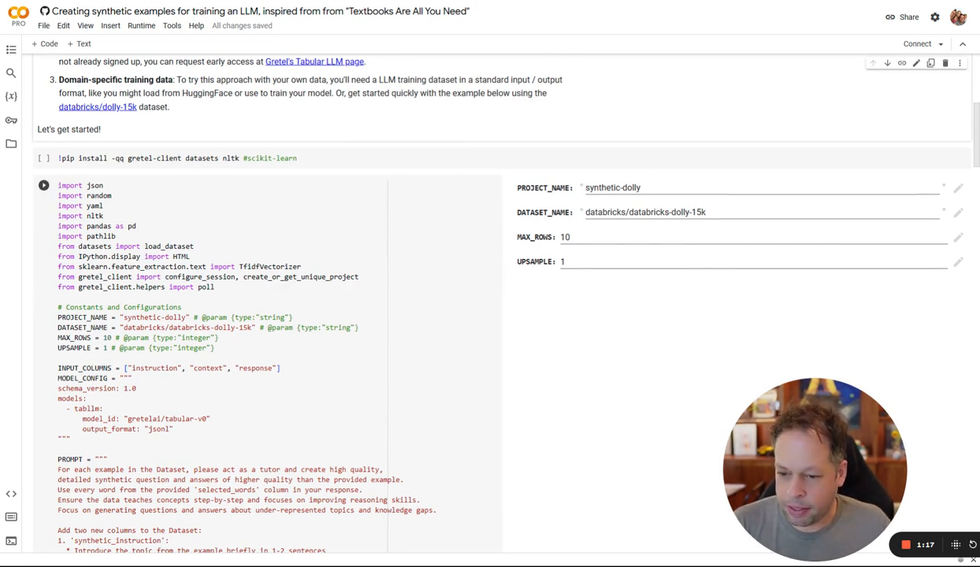
pyautogui.scroll(3)
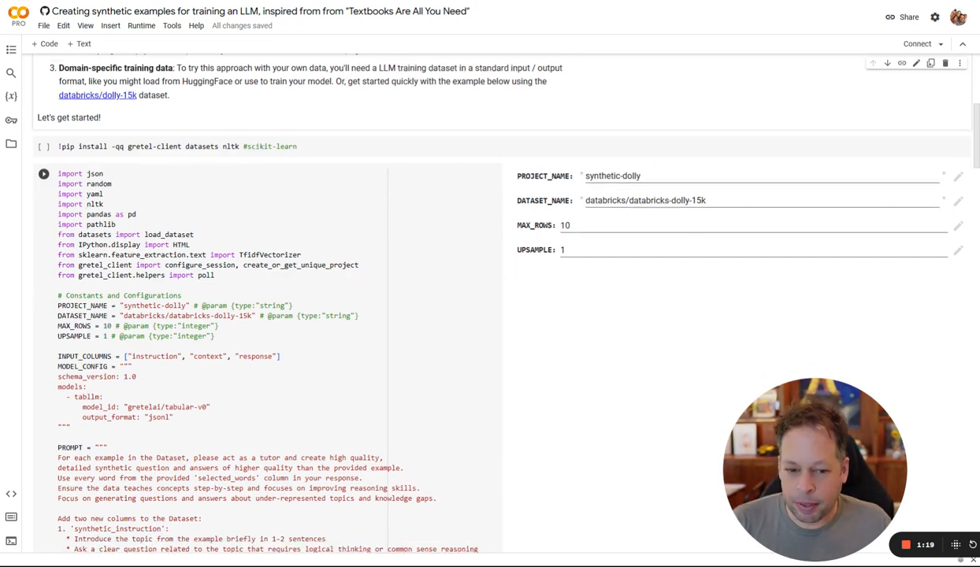
pyautogui.scroll(-3)
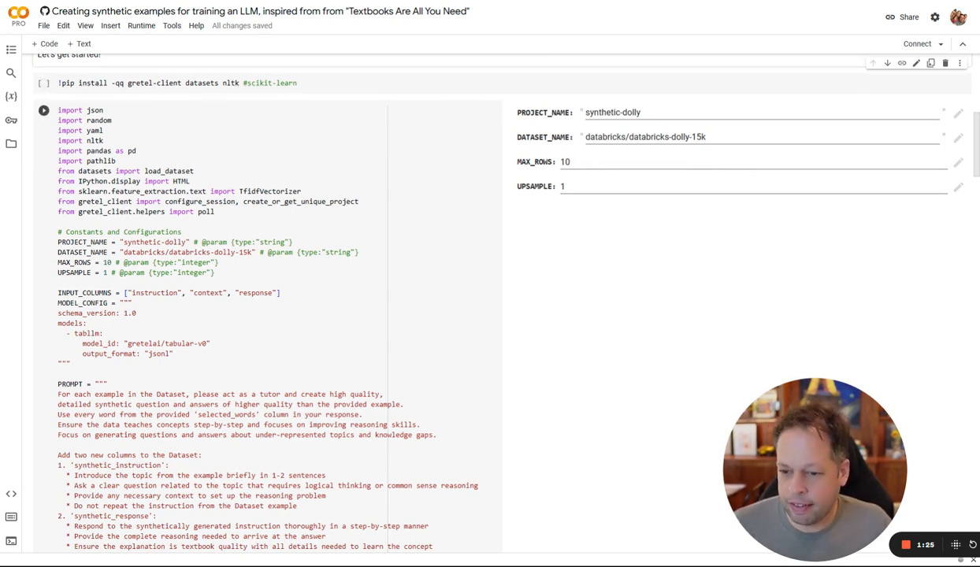
pyautogui.scroll(-3)
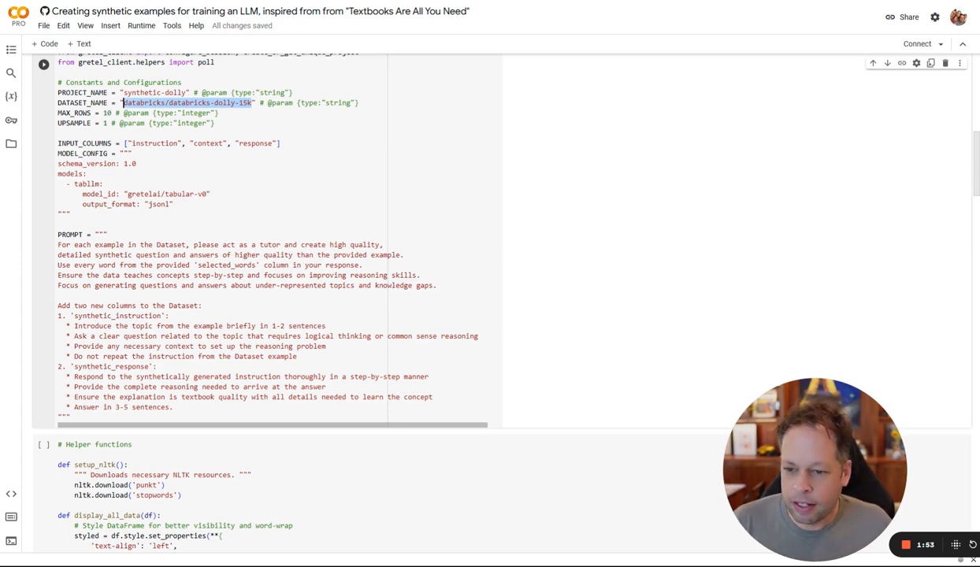
pyautogui.scroll(3)
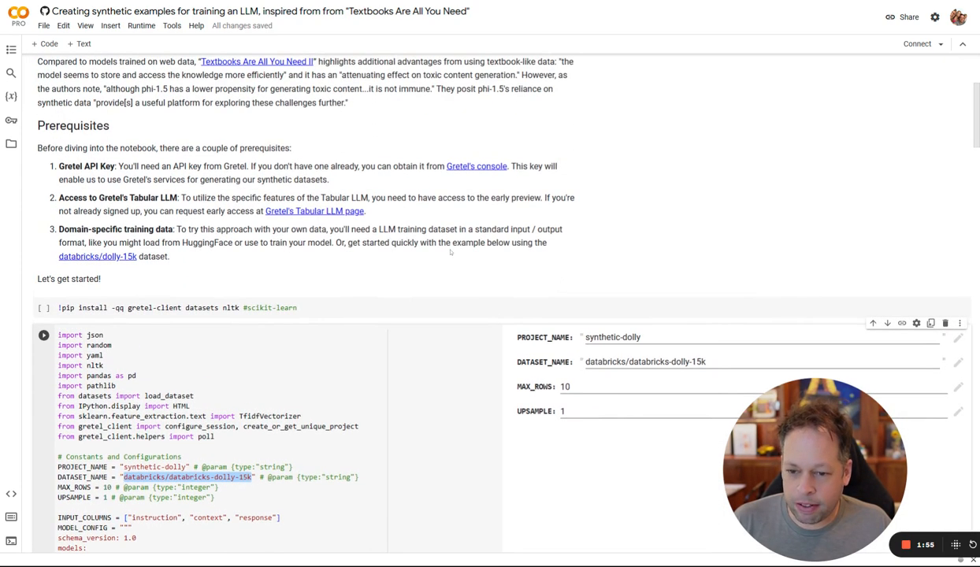
pyautogui.scroll(3)
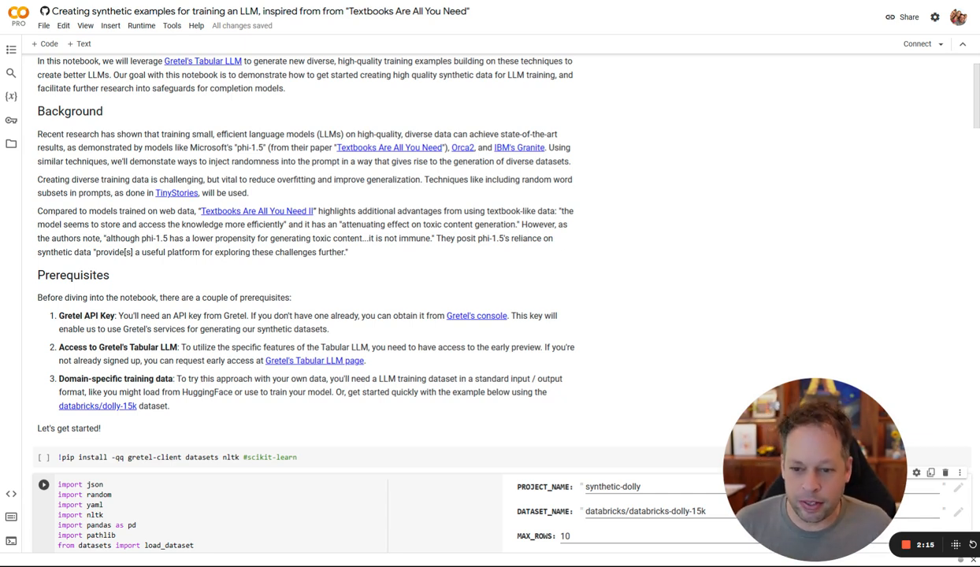
pyautogui.scroll(-3)
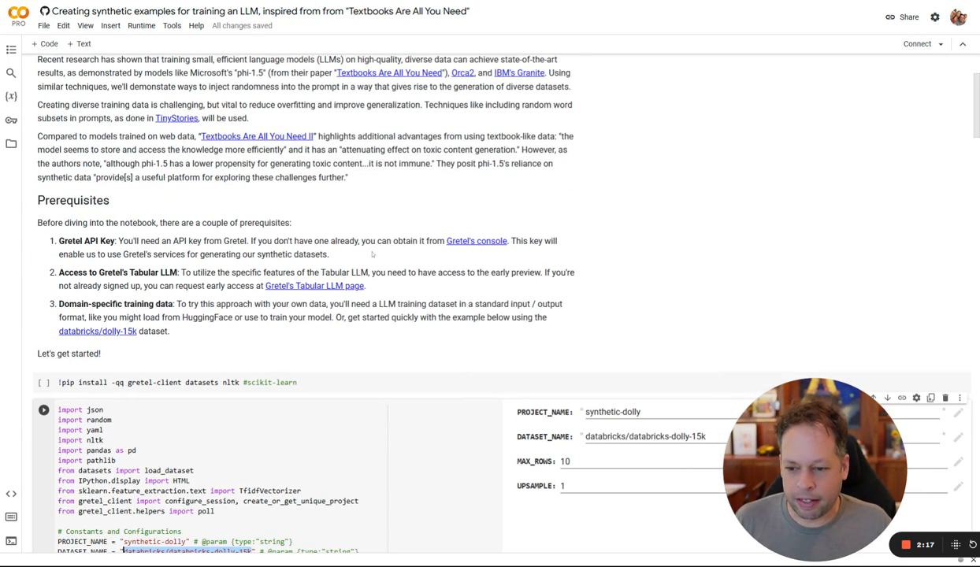
pyautogui.moveTo(400, 229)
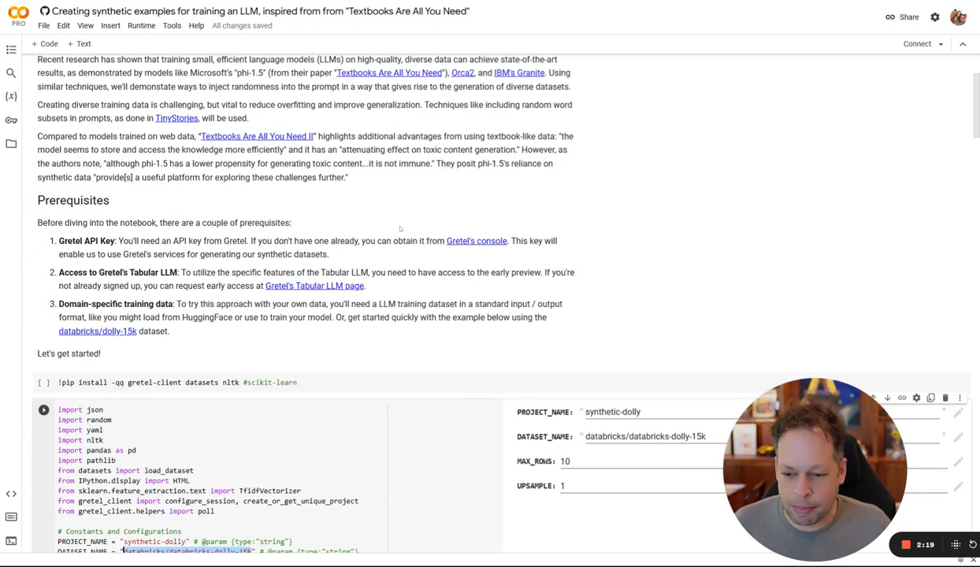
pyautogui.moveTo(407, 198)
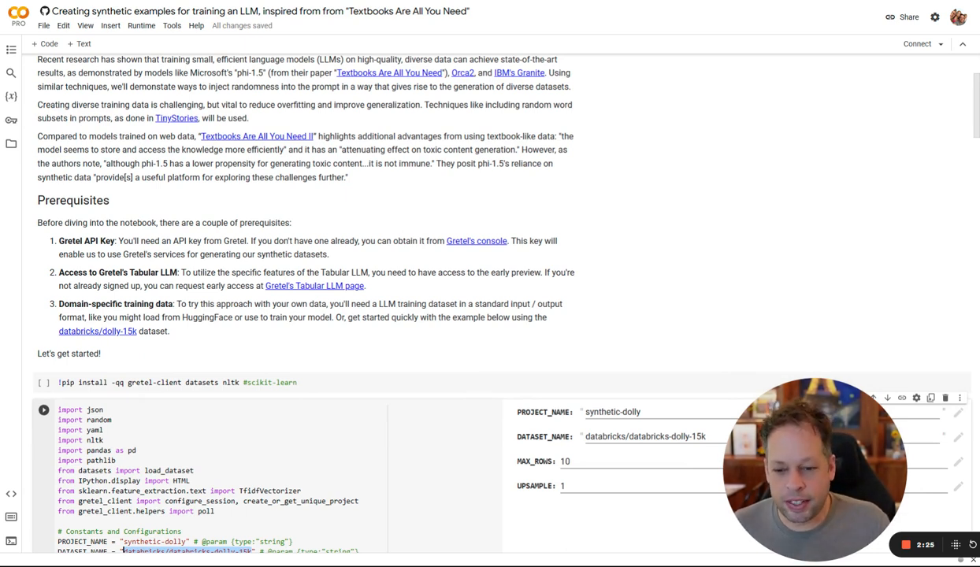
pyautogui.scroll(-3)
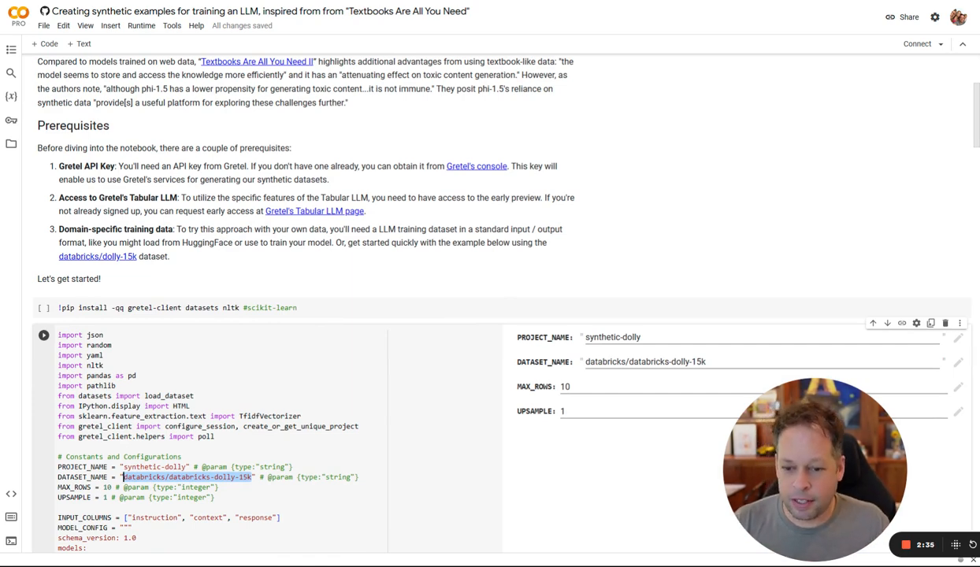
pyautogui.scroll(-3)
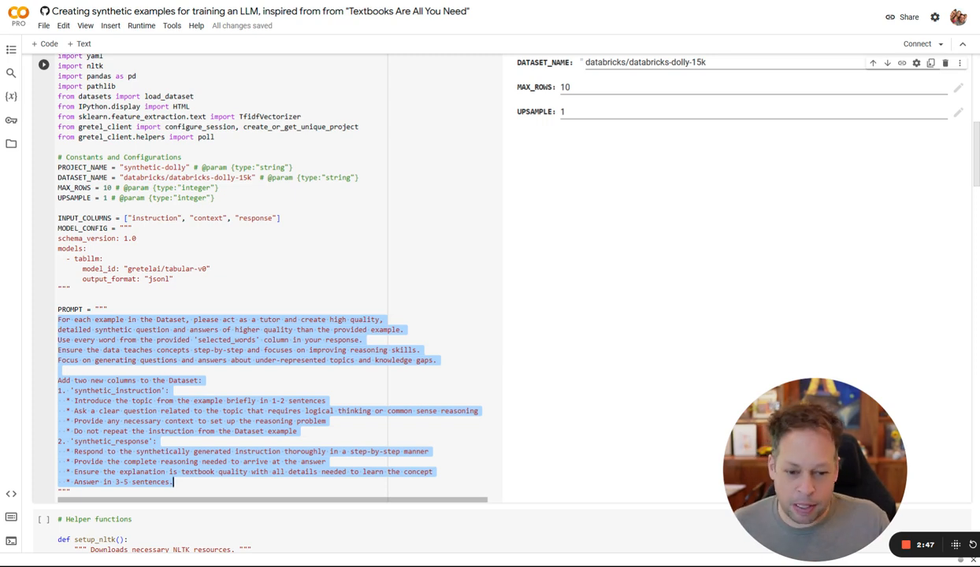
pyautogui.click(201, 380)
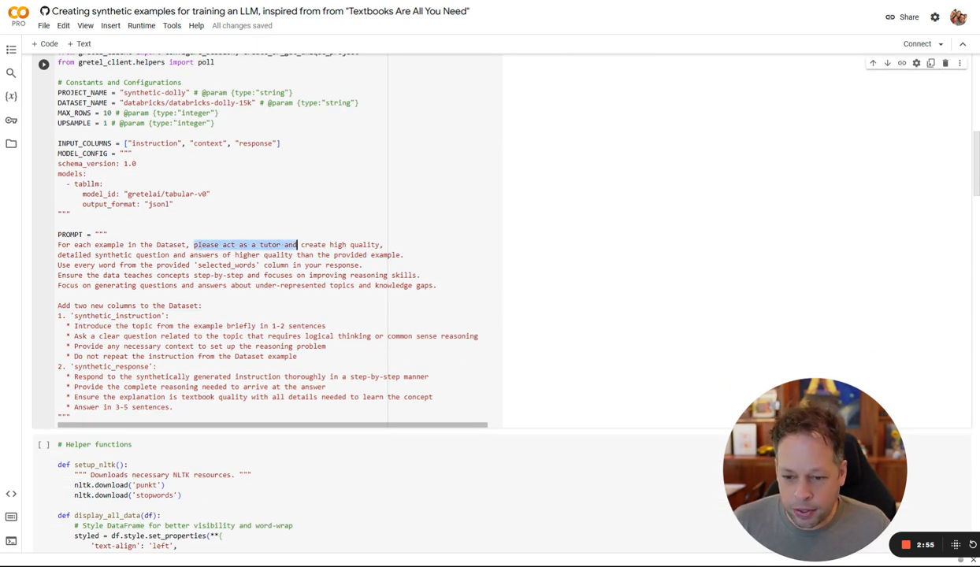
pyautogui.moveTo(296, 245); pyautogui.dragTo(378, 244)
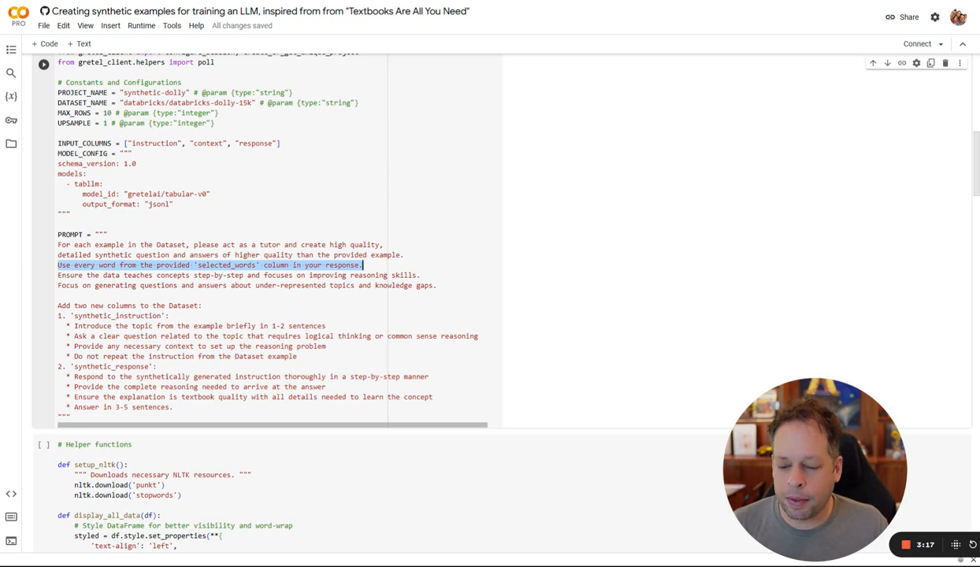
pyautogui.scroll(-3)
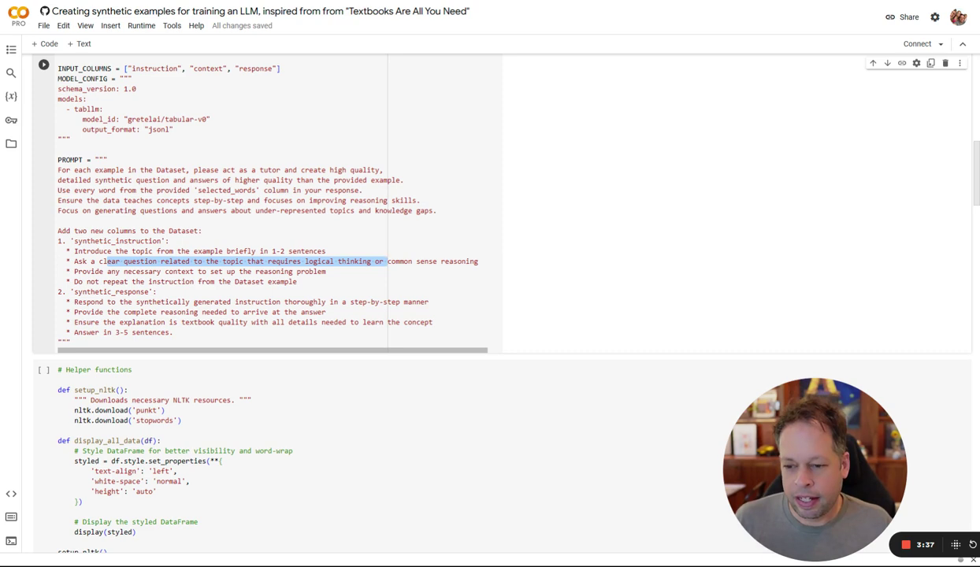
pyautogui.scroll(-3)
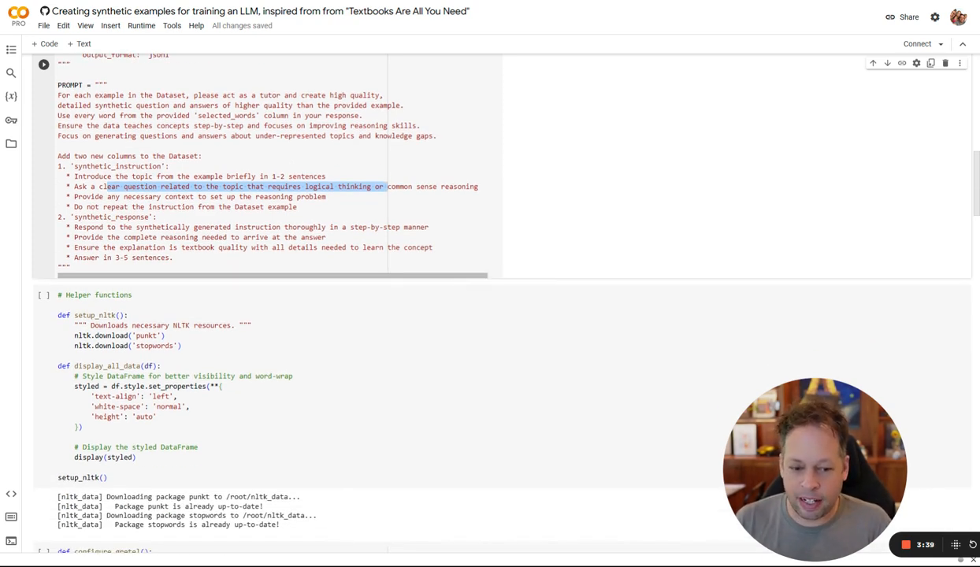
pyautogui.click(116, 227)
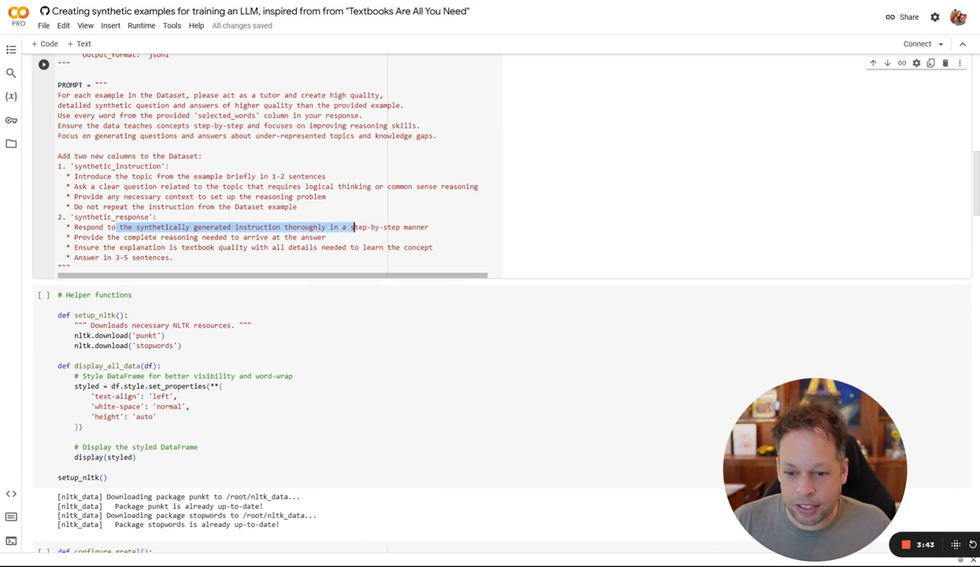
pyautogui.click(355, 227)
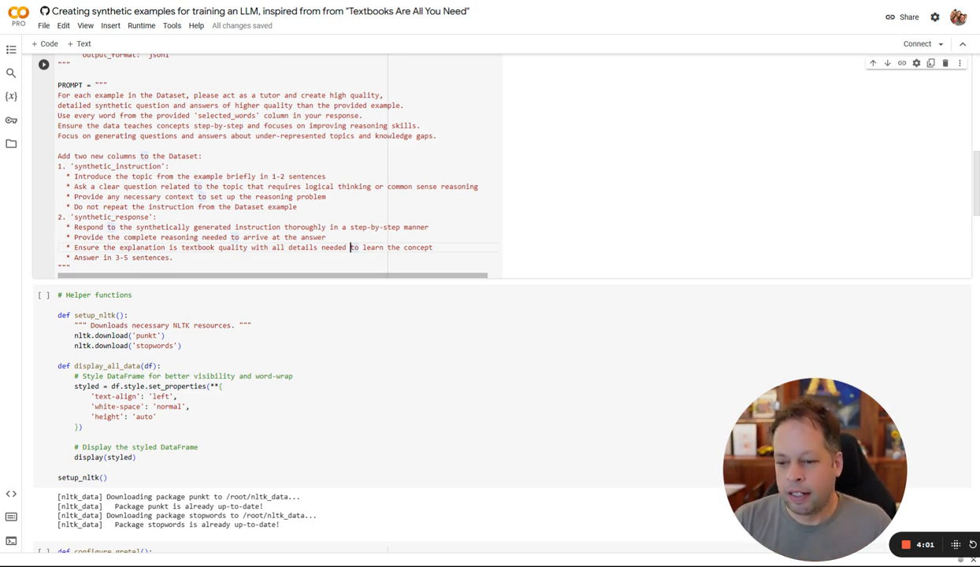
pyautogui.scroll(-3)
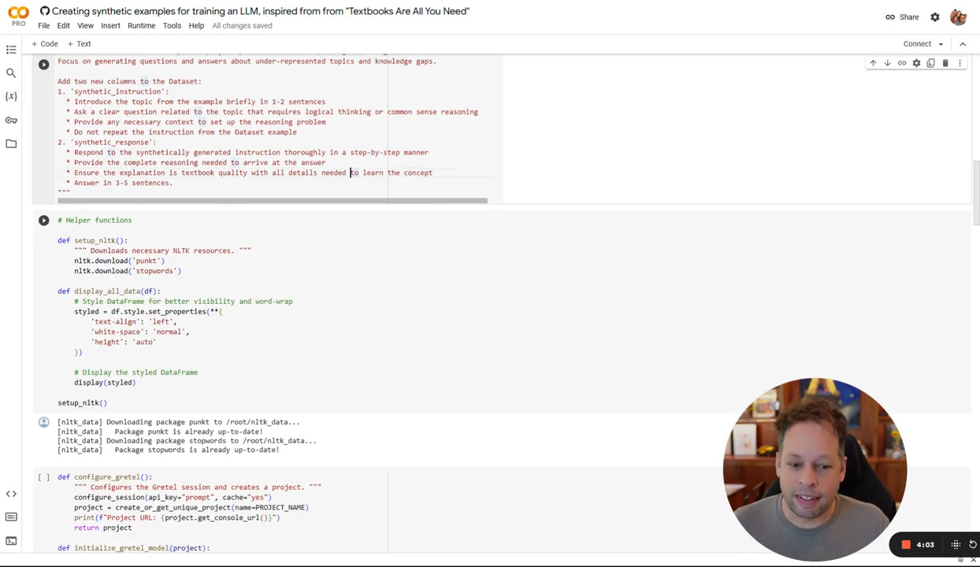
pyautogui.scroll(-3)
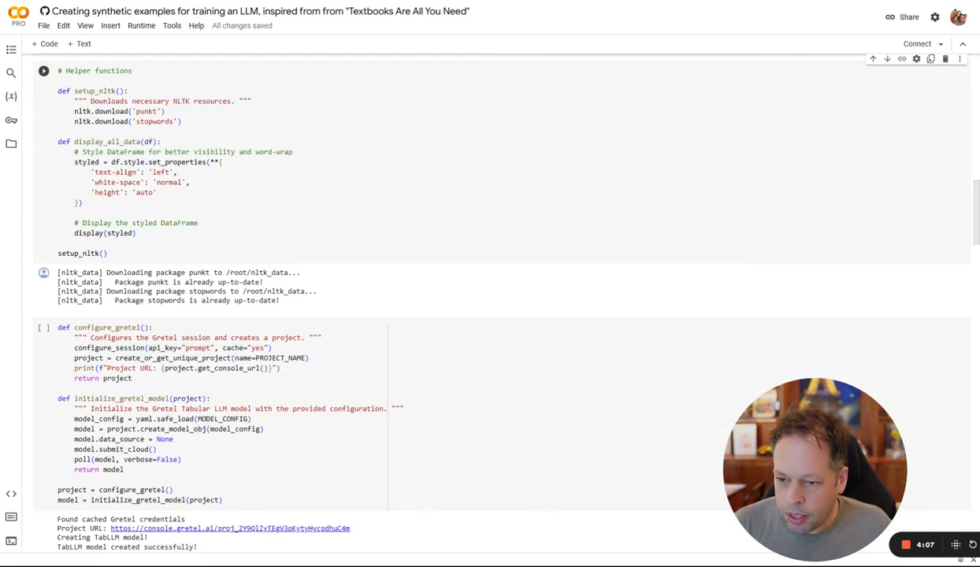
pyautogui.scroll(-3)
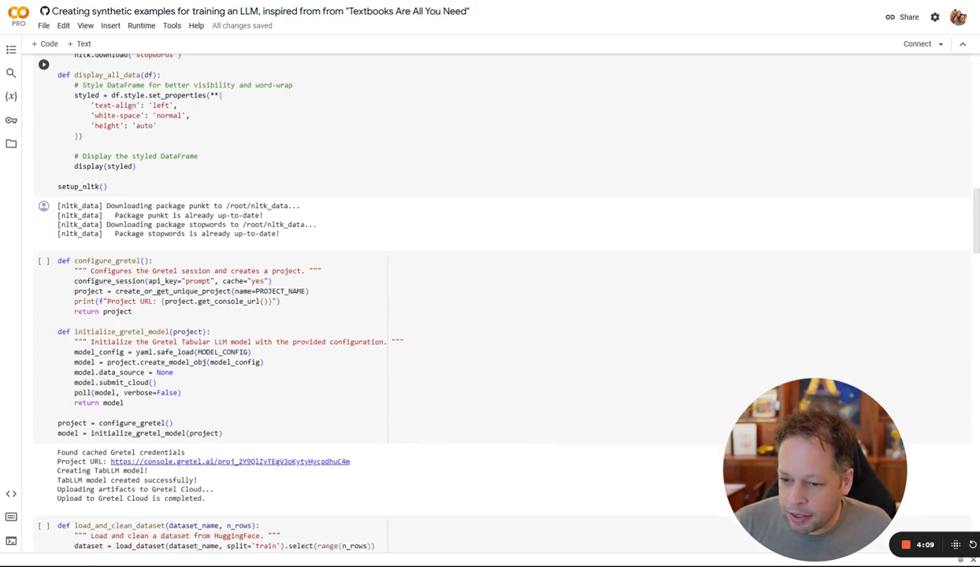
pyautogui.scroll(-3)
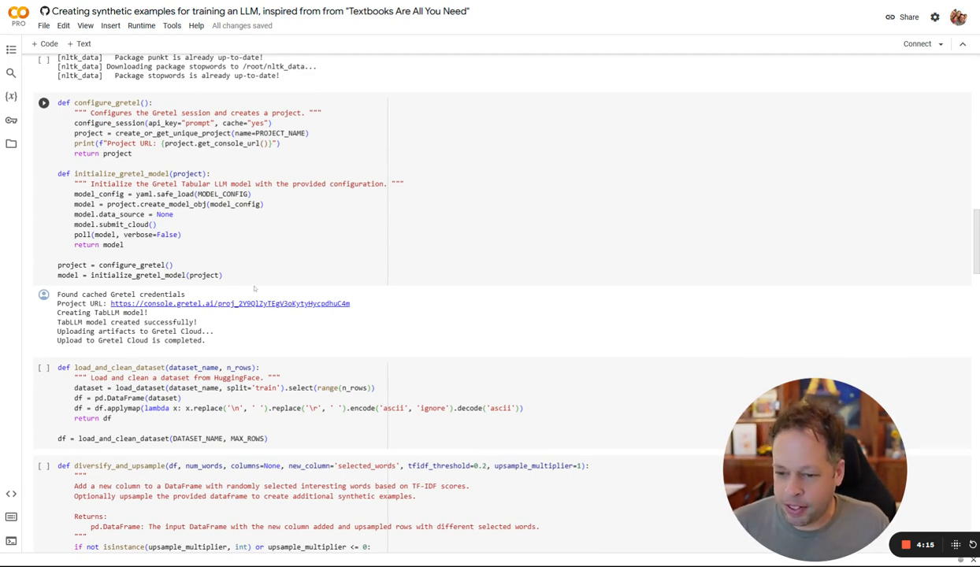
pyautogui.scroll(-3)
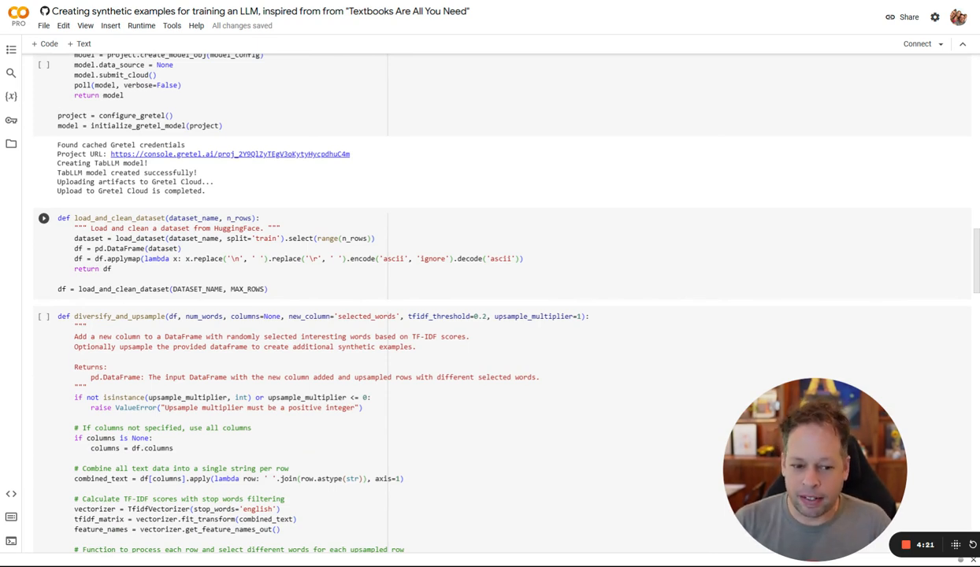
pyautogui.scroll(-3)
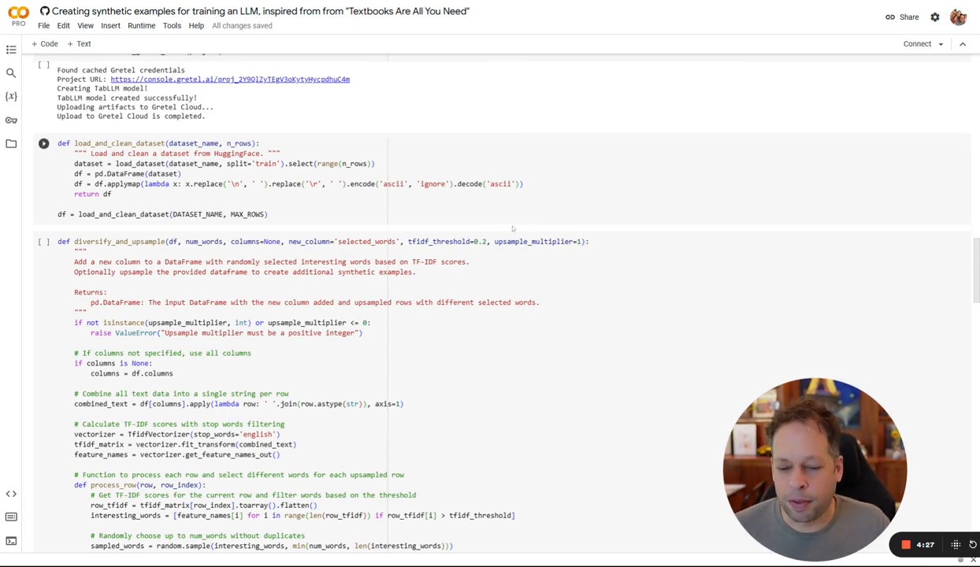
pyautogui.scroll(-3)
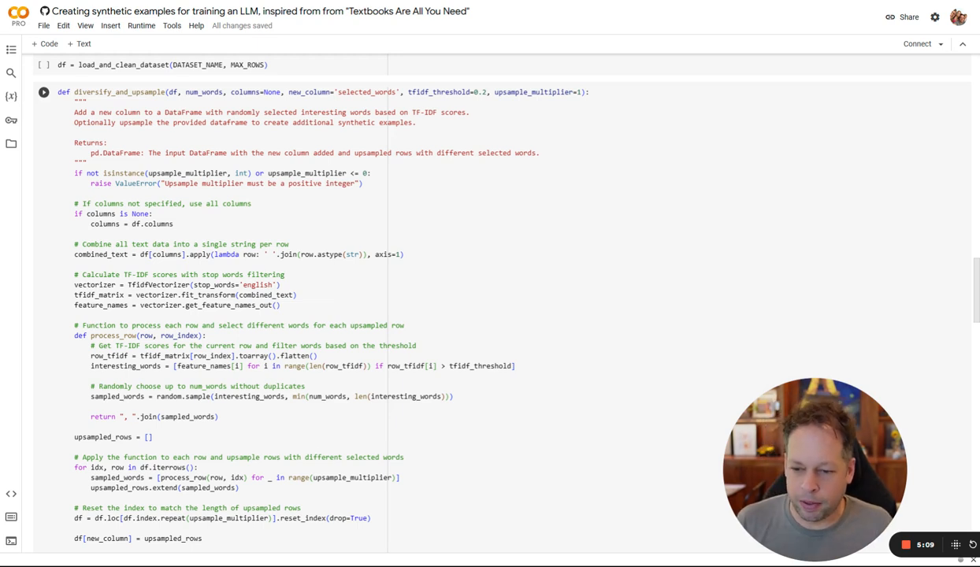
pyautogui.scroll(-3)
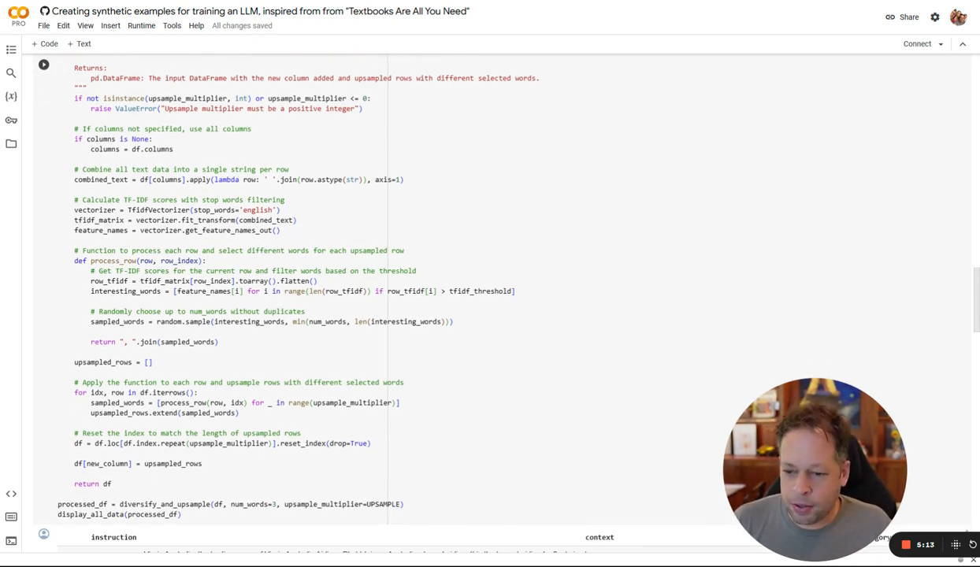
pyautogui.scroll(-3)
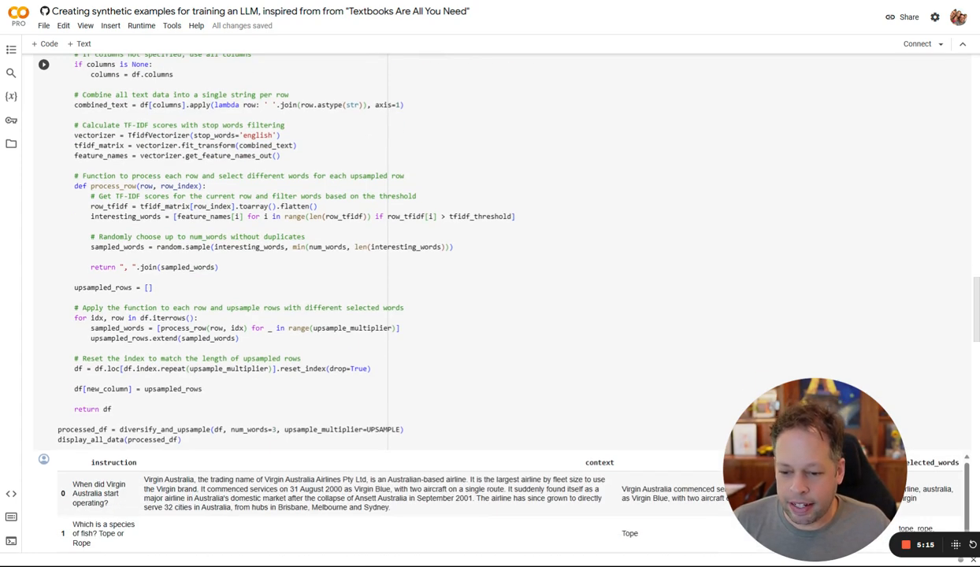
pyautogui.scroll(-3)
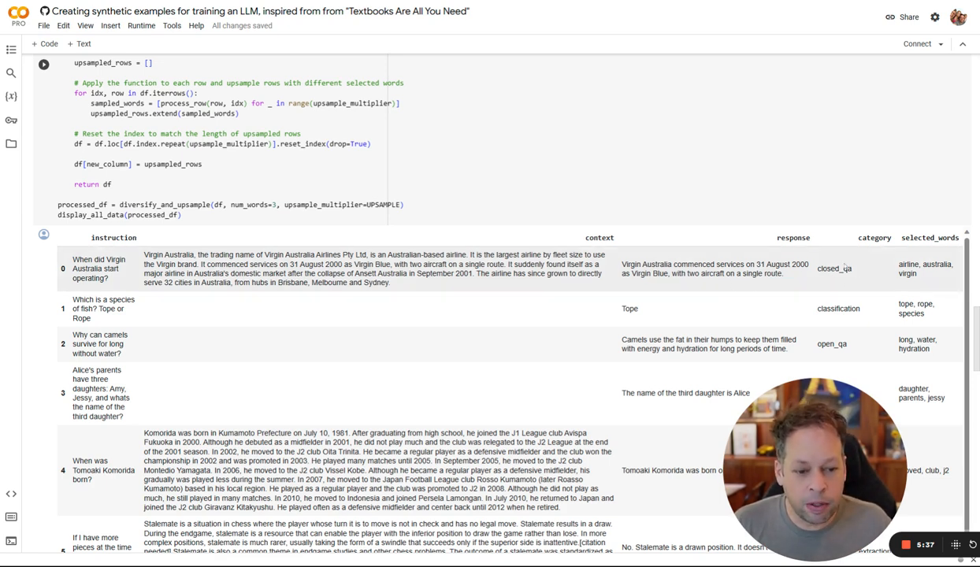
pyautogui.moveTo(701, 285)
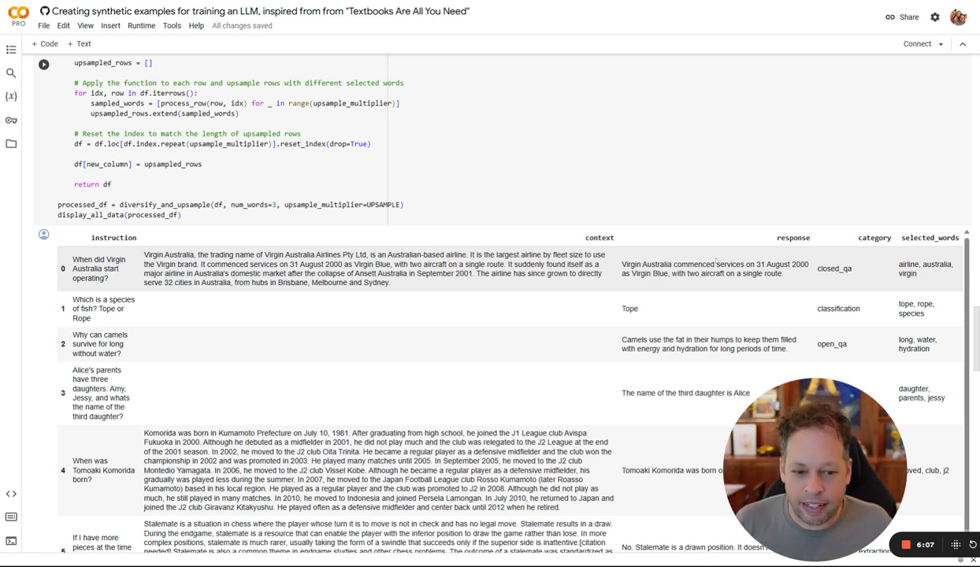
pyautogui.moveTo(909, 293)
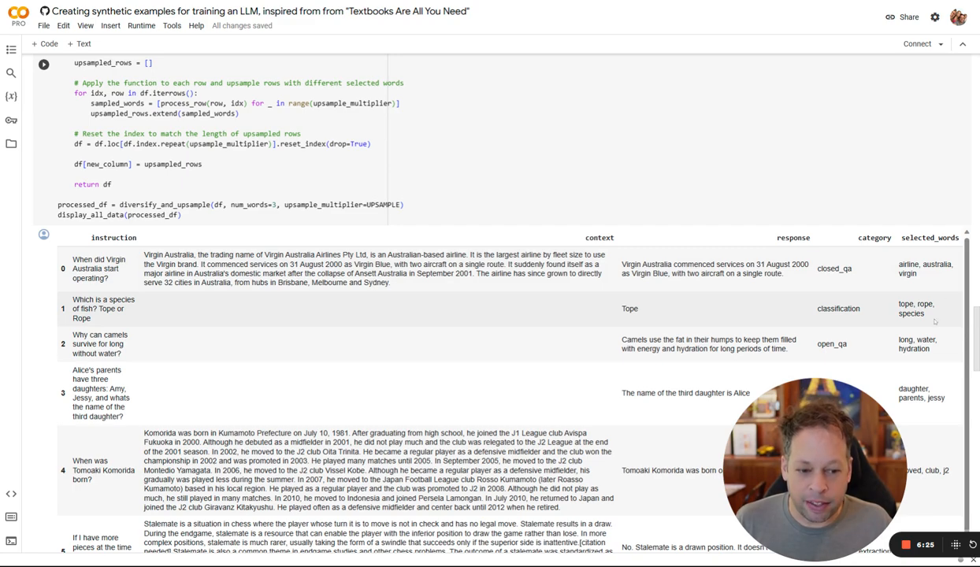
pyautogui.scroll(-3)
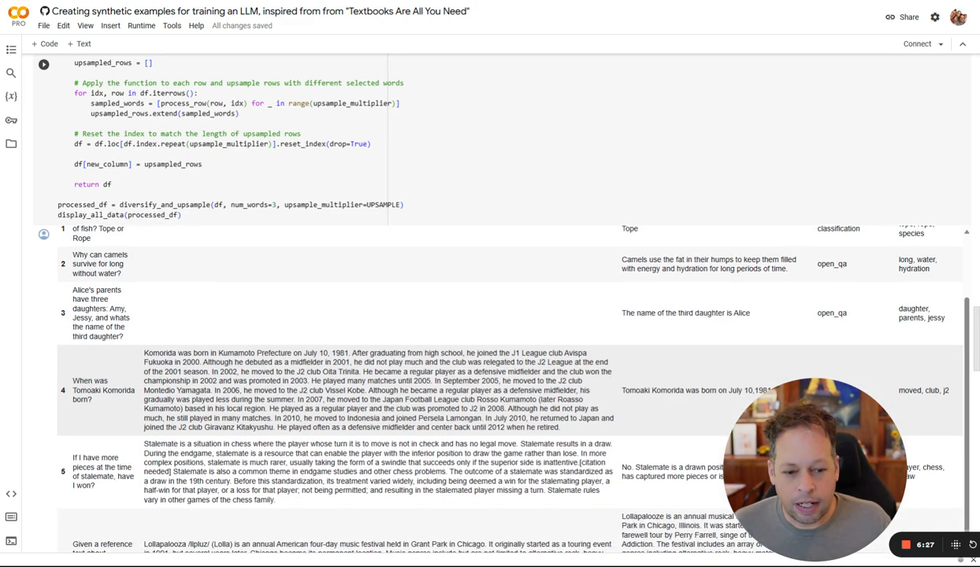
pyautogui.scroll(-3)
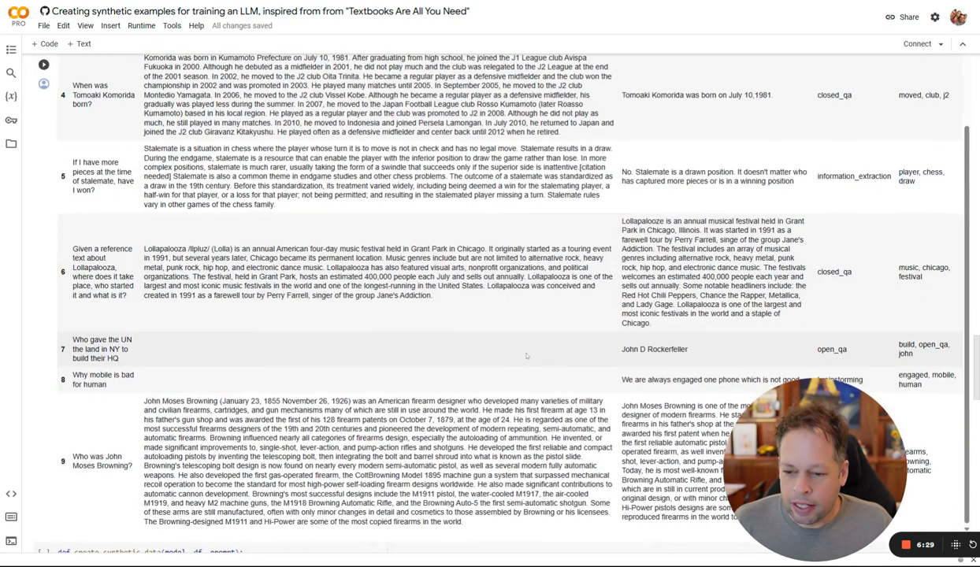
pyautogui.scroll(-3)
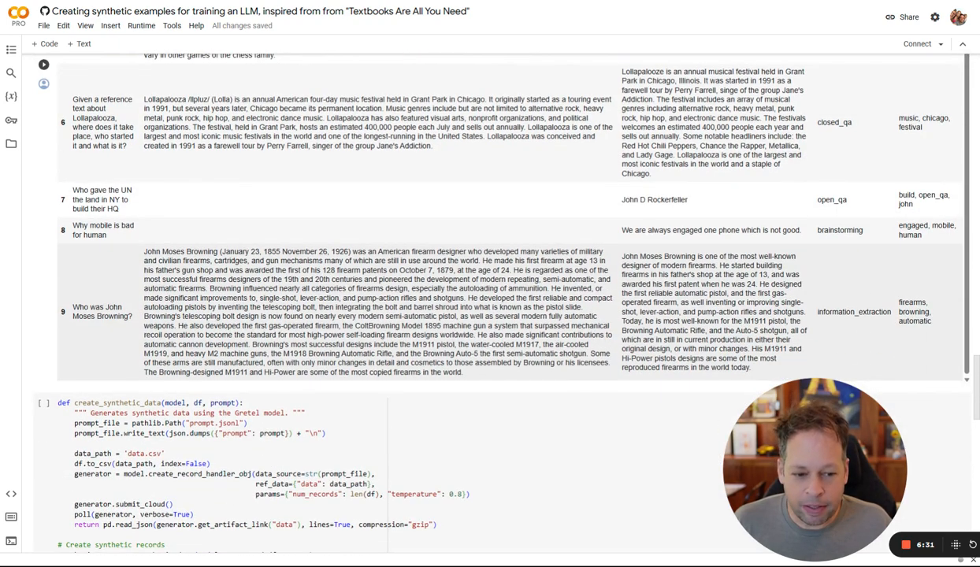
pyautogui.scroll(-3)
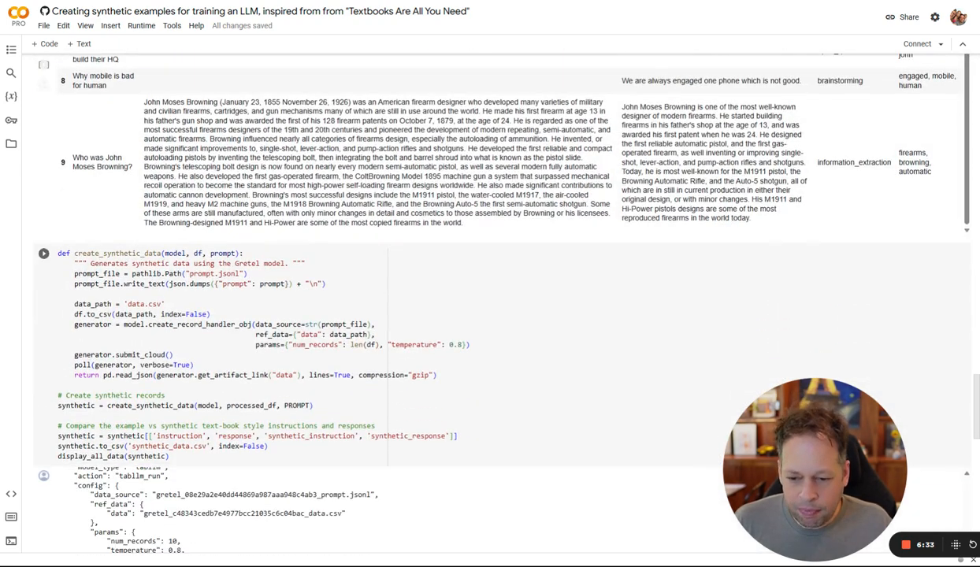
pyautogui.scroll(-3)
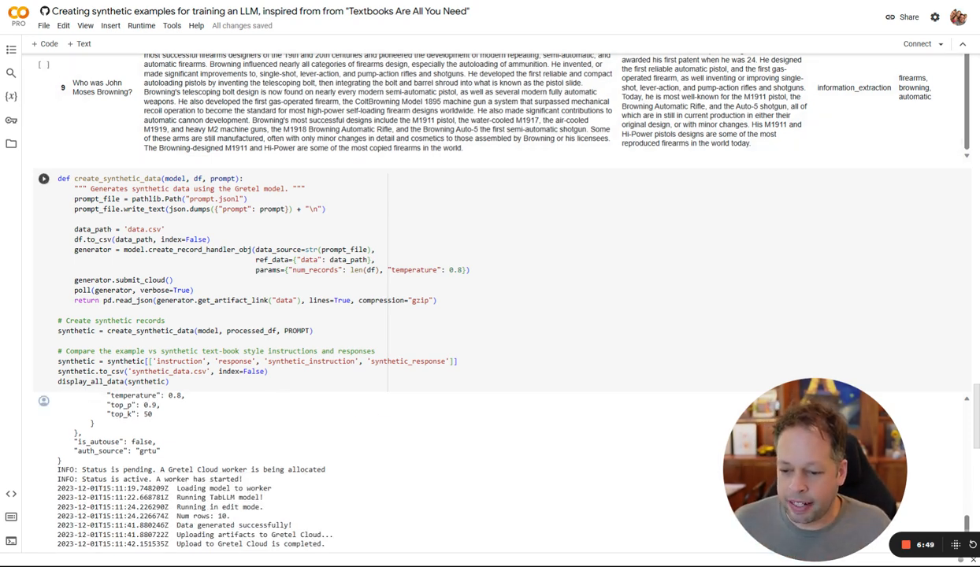
pyautogui.scroll(-3)
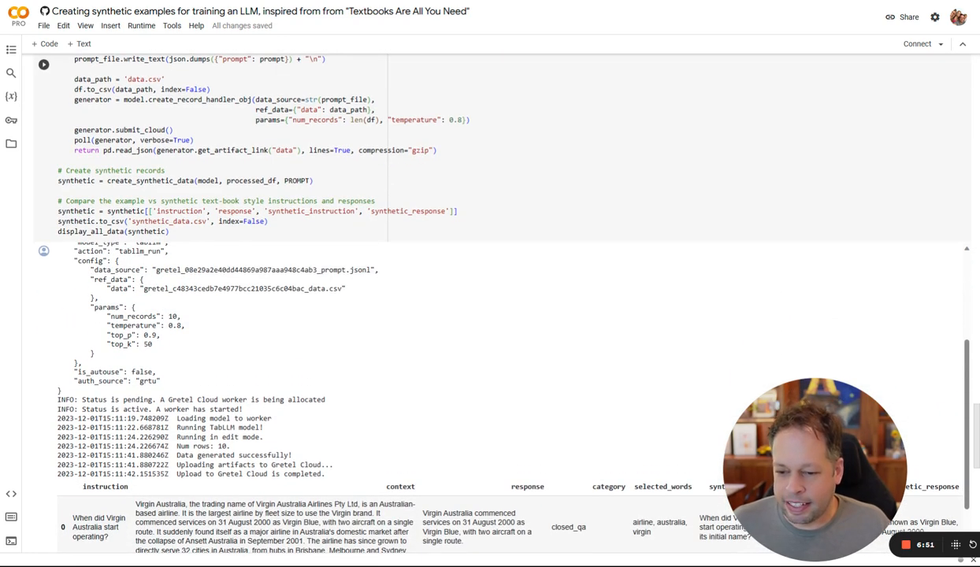
pyautogui.scroll(-3)
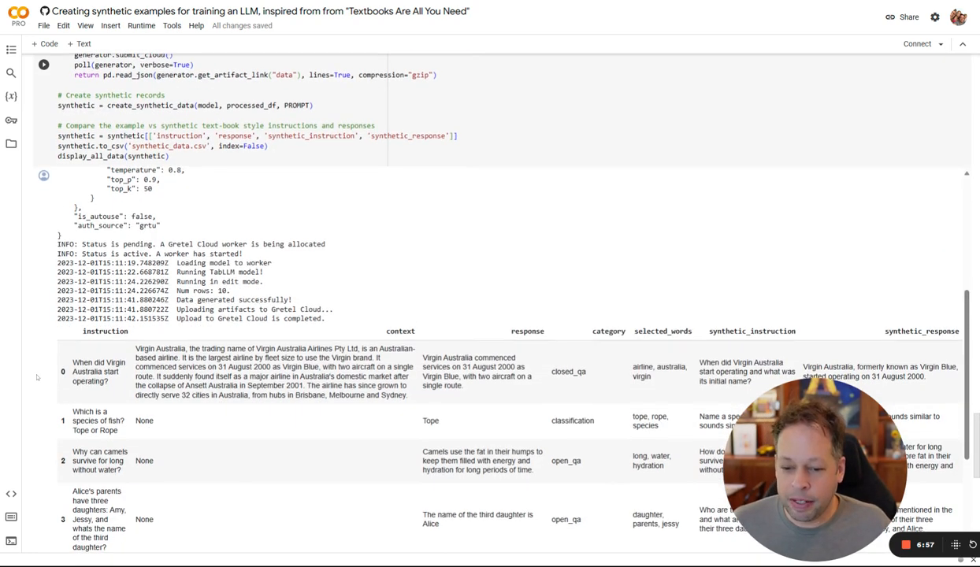
pyautogui.scroll(-3)
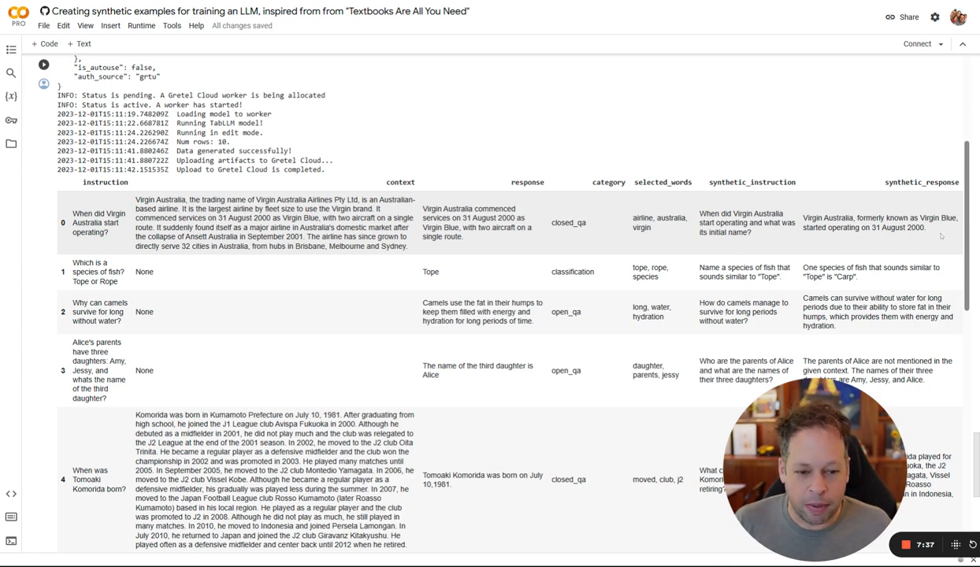
pyautogui.scroll(-3)
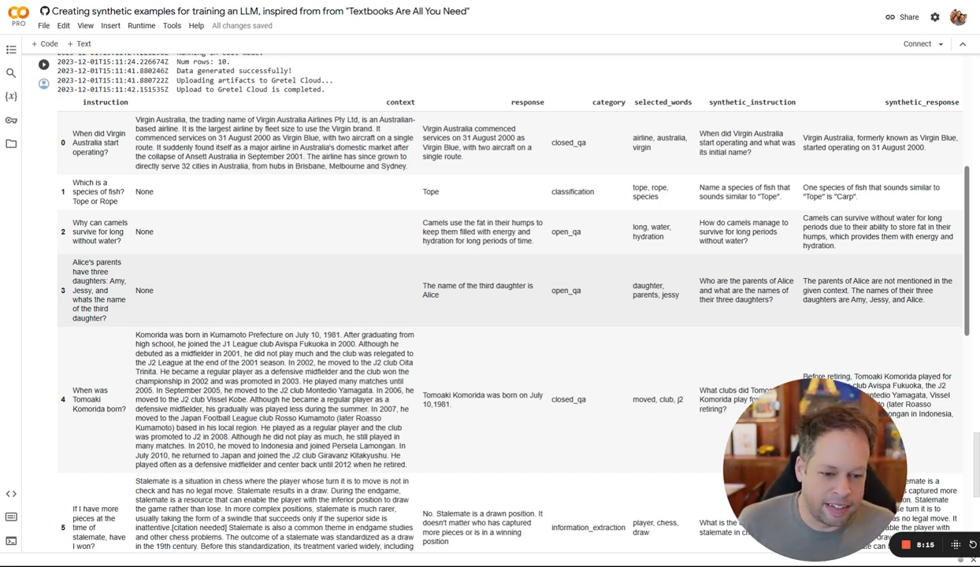
pyautogui.scroll(-3)
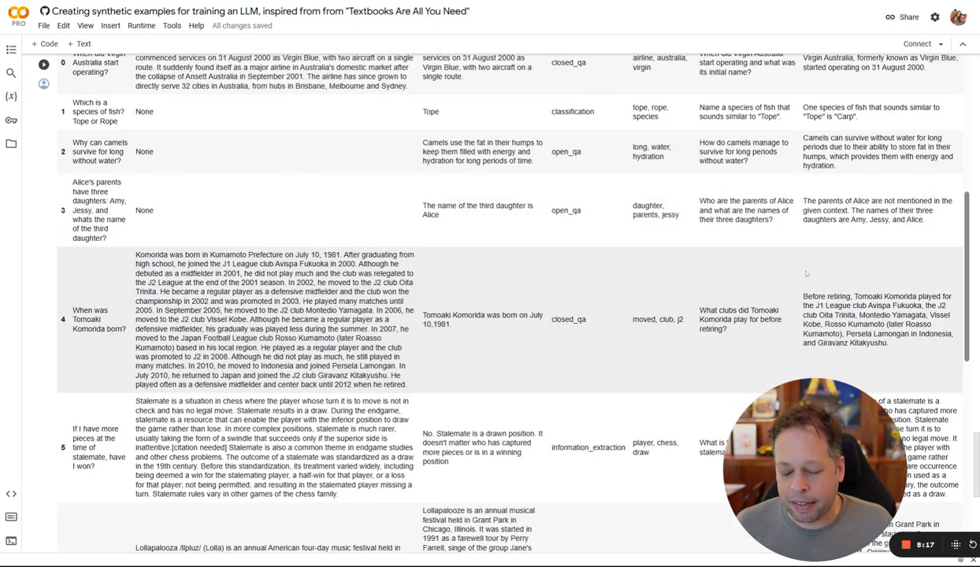
pyautogui.moveTo(804, 265)
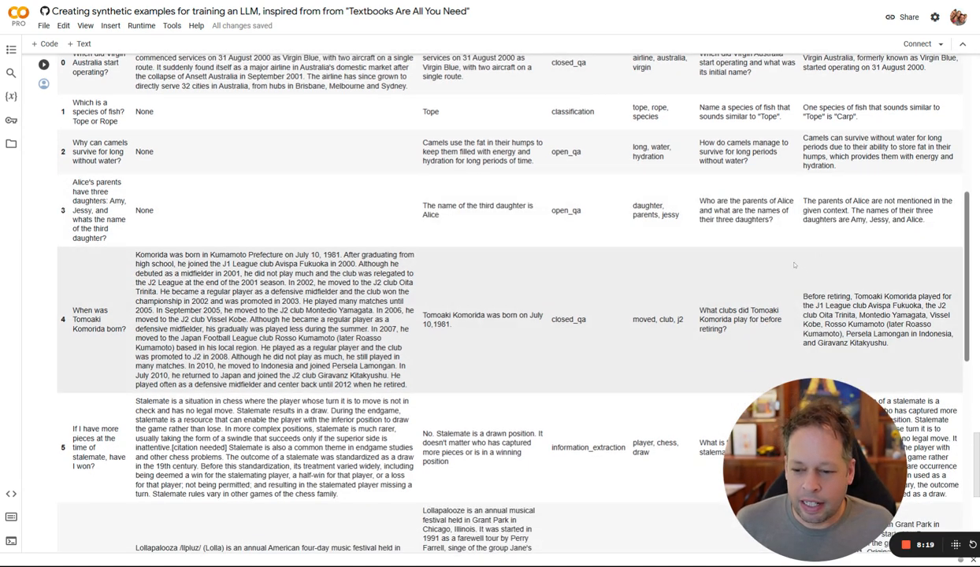
pyautogui.scroll(-3)
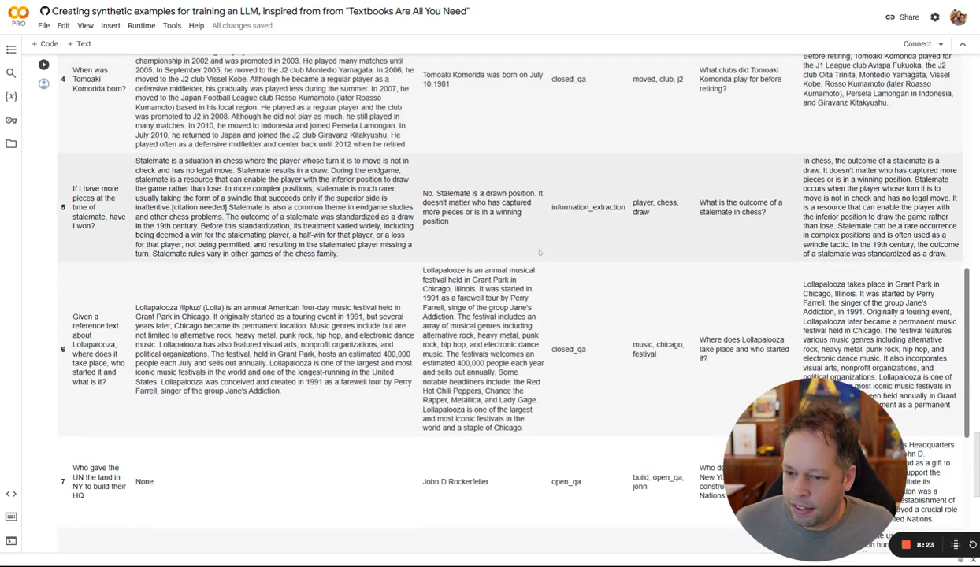
pyautogui.scroll(-3)
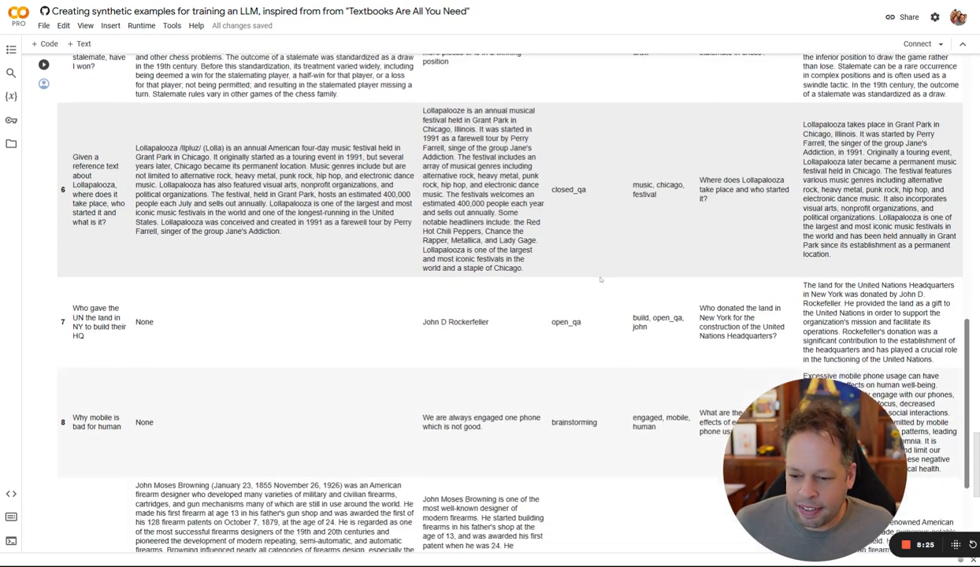
pyautogui.scroll(-3)
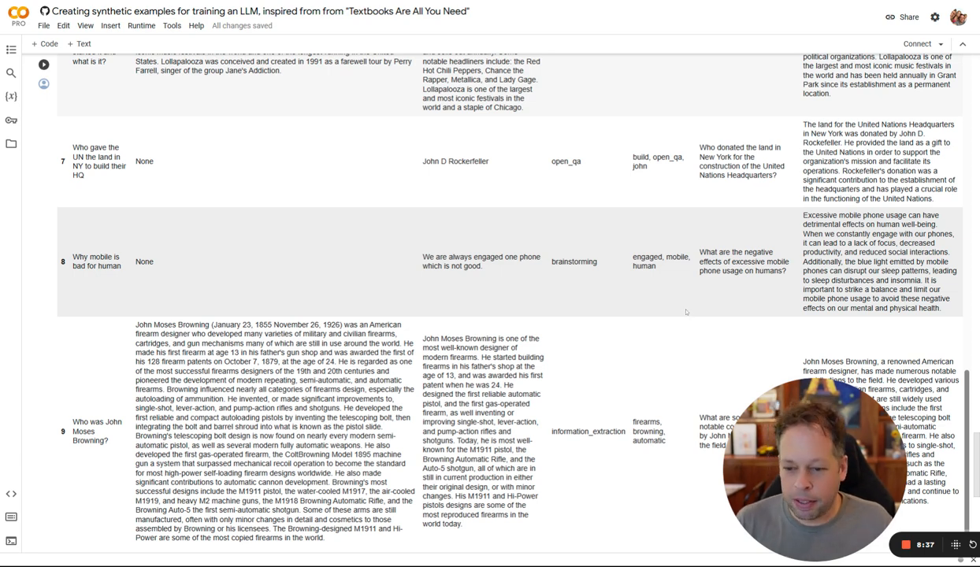
pyautogui.scroll(-3)
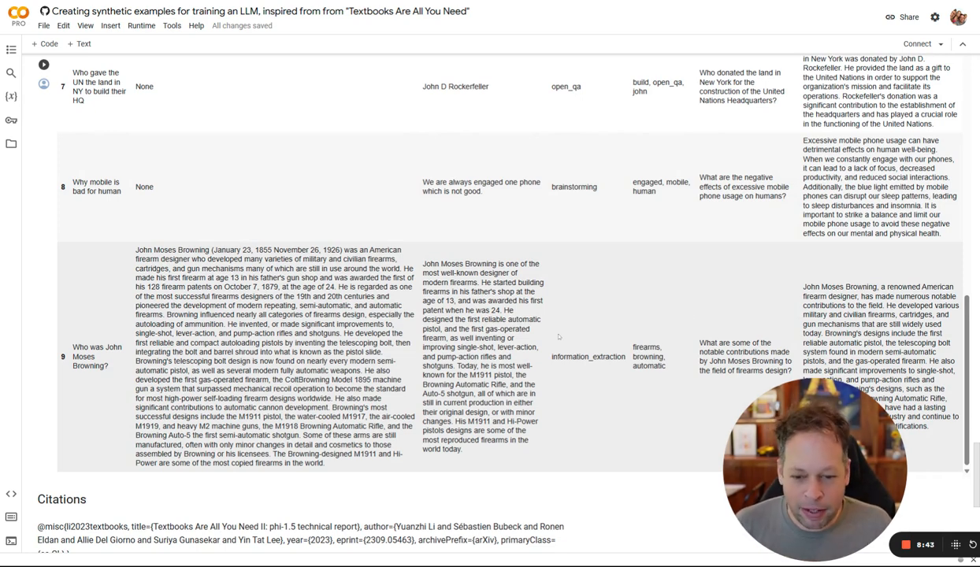
pyautogui.scroll(-3)
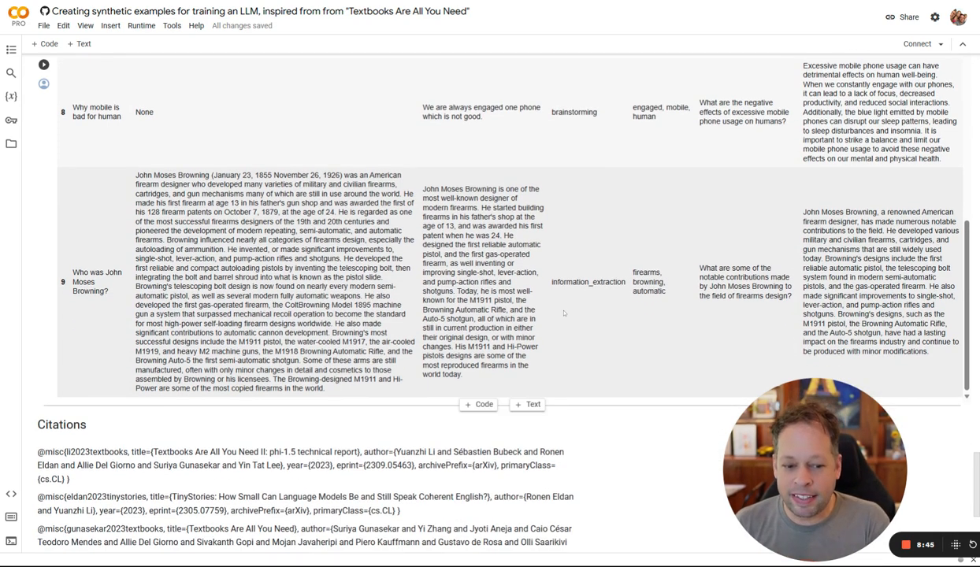